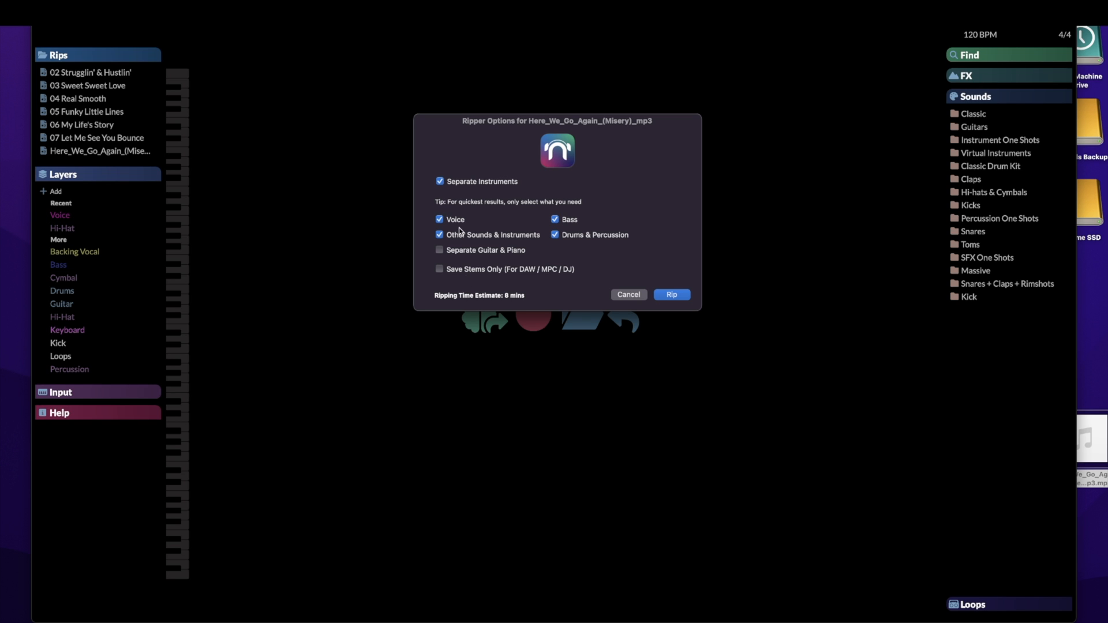
Rip 'Here We Go Again' into separate Voice, Bass, Drums and other instrument layers.
click(671, 294)
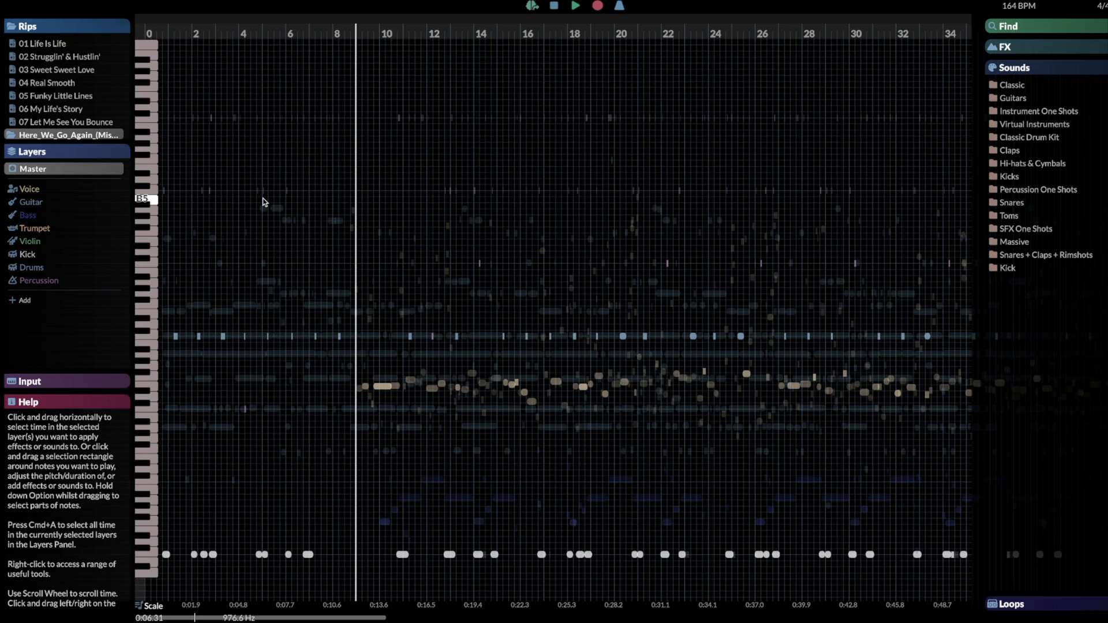
mouse_move(298, 182)
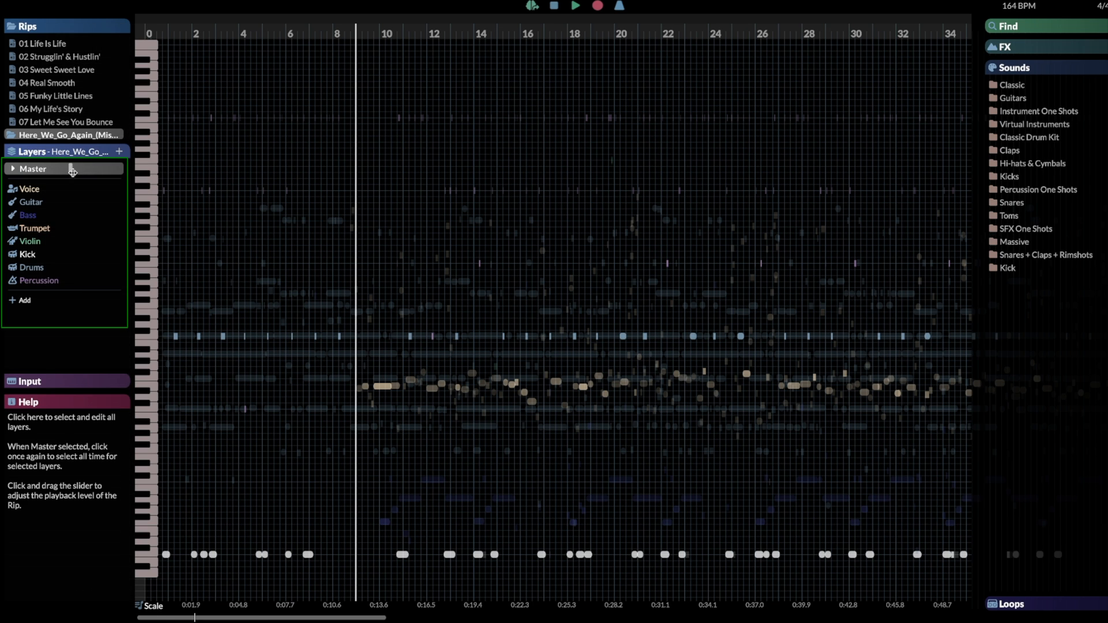
Select all layers via Master and start playback of the full ripped mix.
click(40, 281)
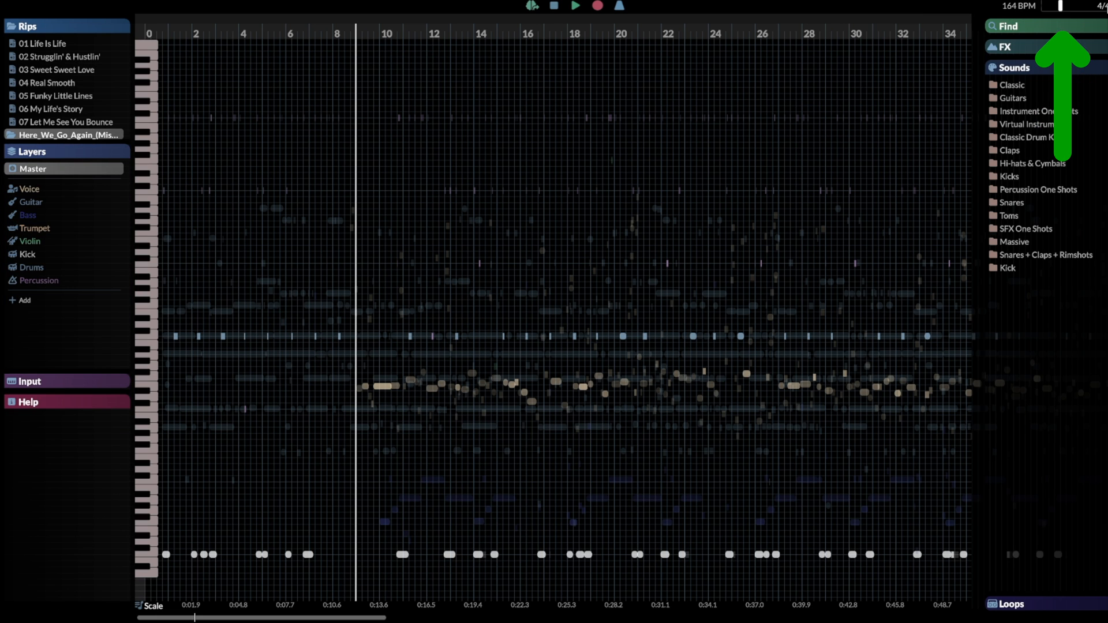
click(153, 603)
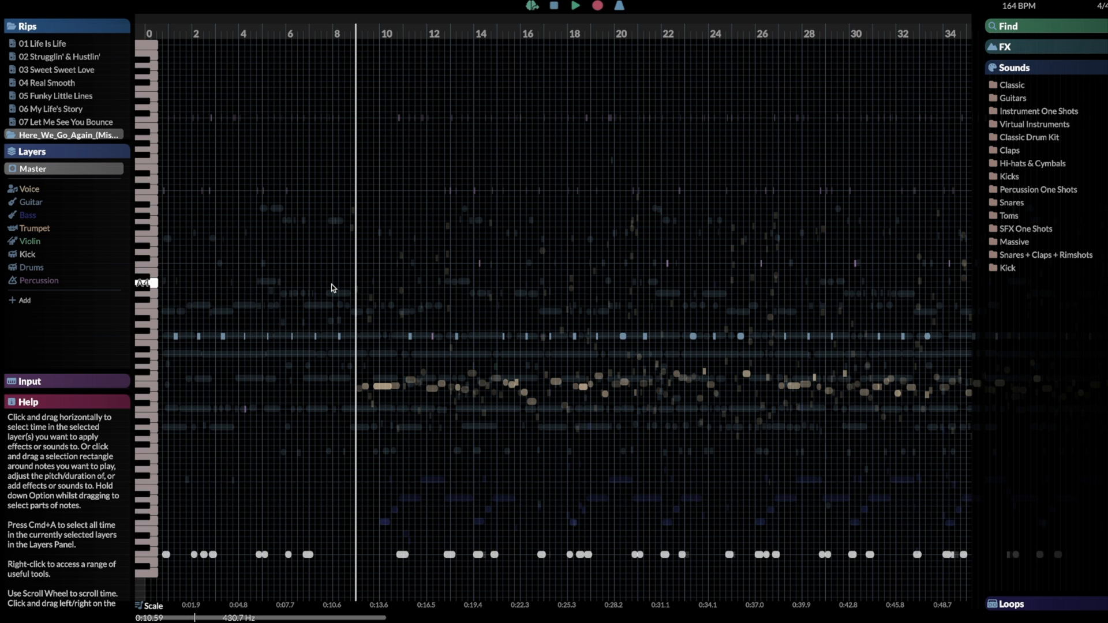
click(577, 6)
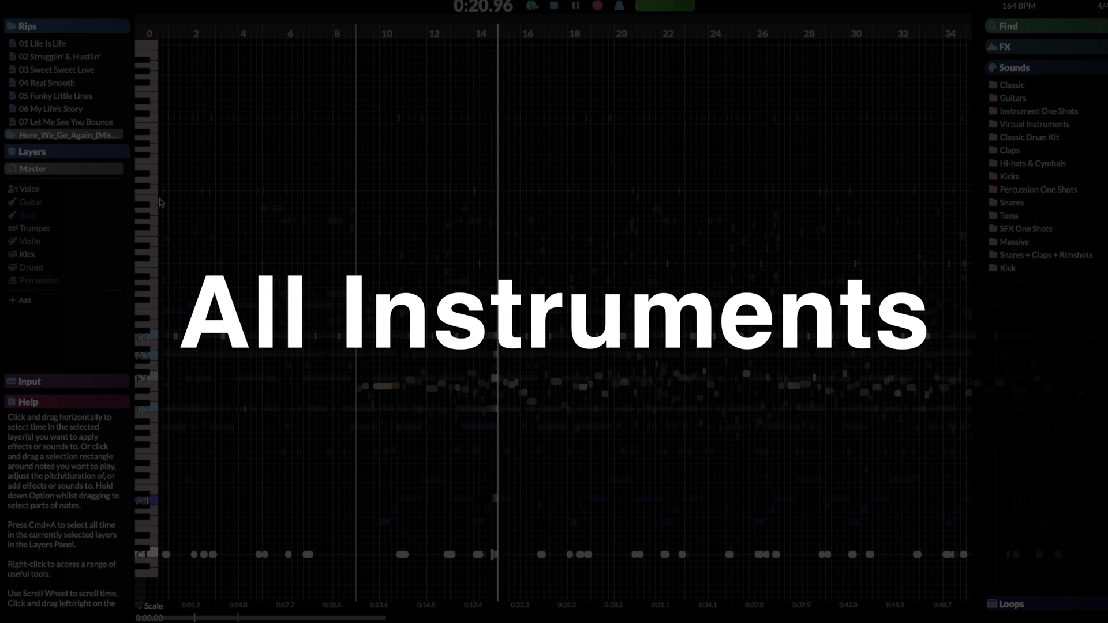
Audition the Guitar layer, then solo Kick and Drums so only they play.
click(30, 190)
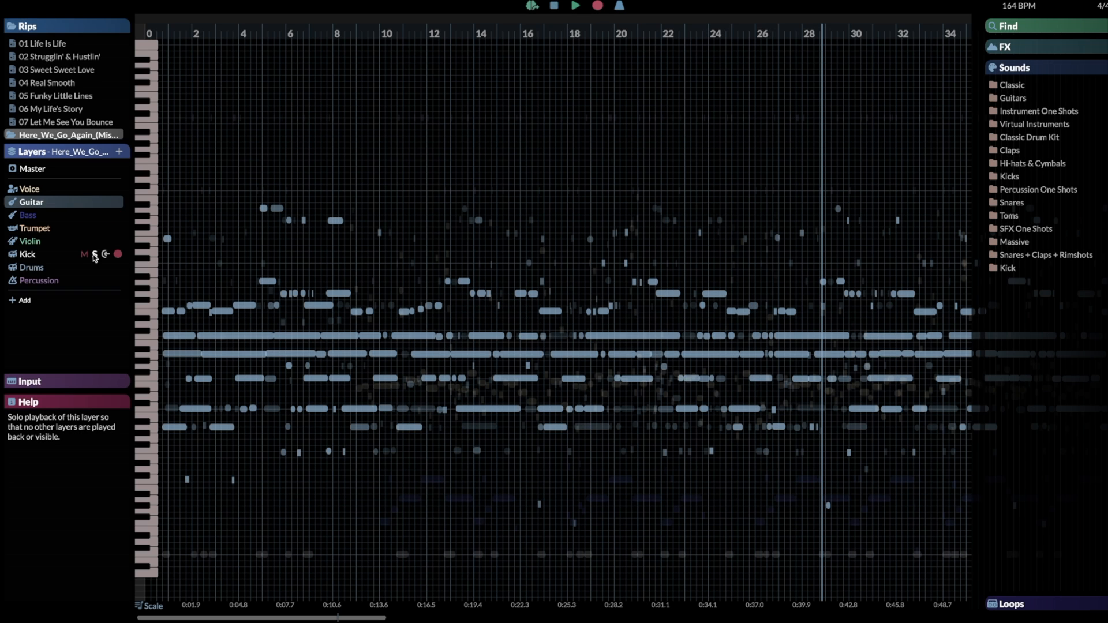
click(96, 254)
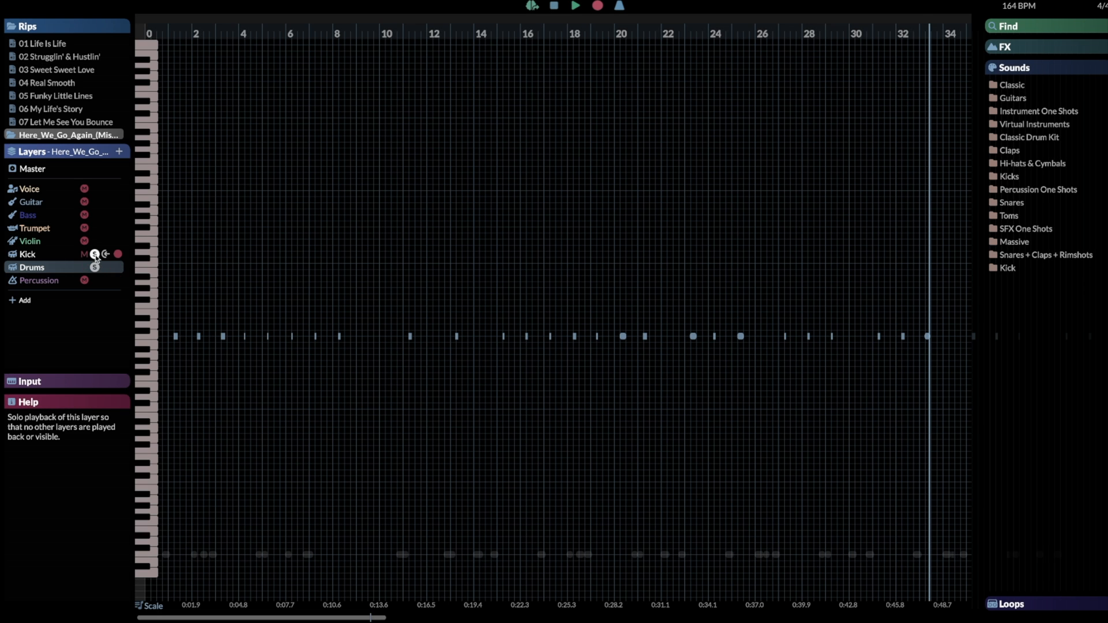
click(93, 254)
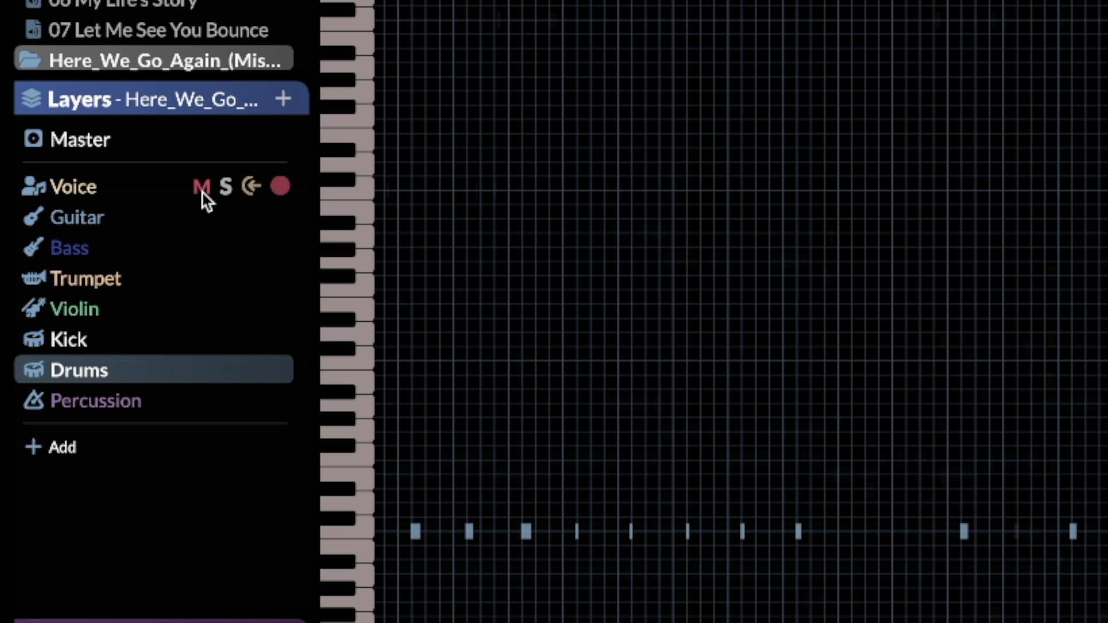
Mute the Voice layer so it drops out of playback.
click(200, 186)
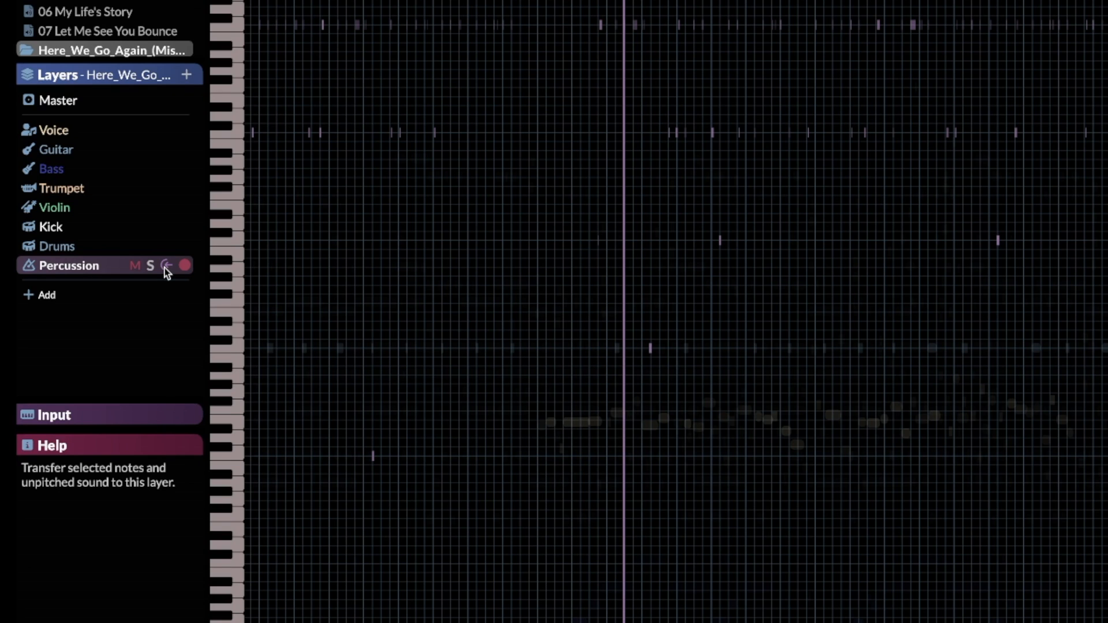
Solo Percussion, select its notes in the grid and transfer them to the Drums layer.
click(151, 265)
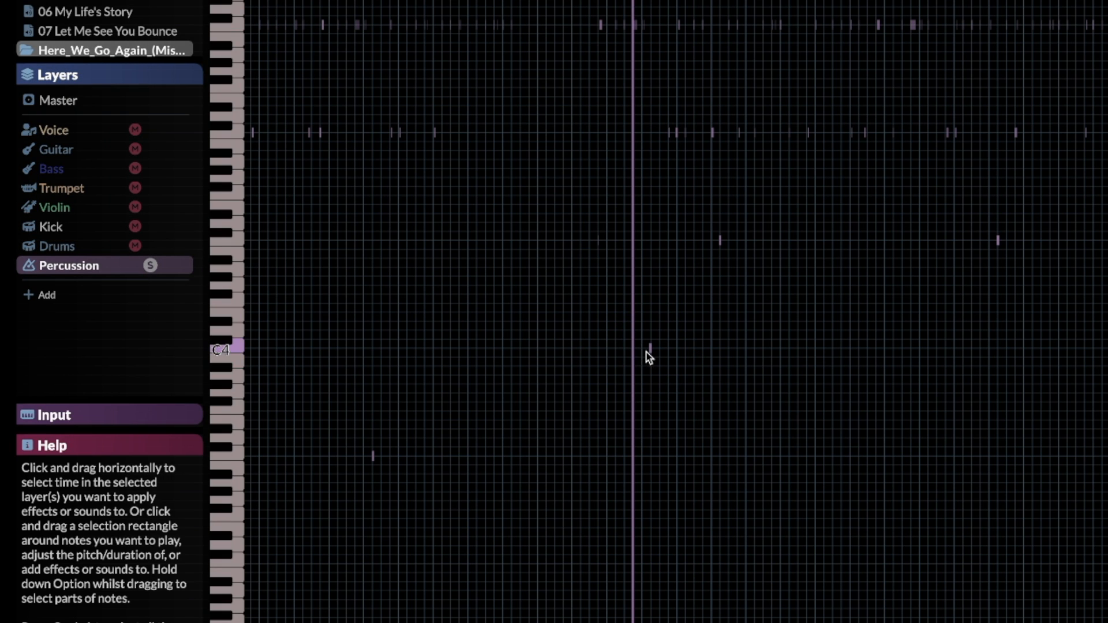
drag(624, 336, 675, 356)
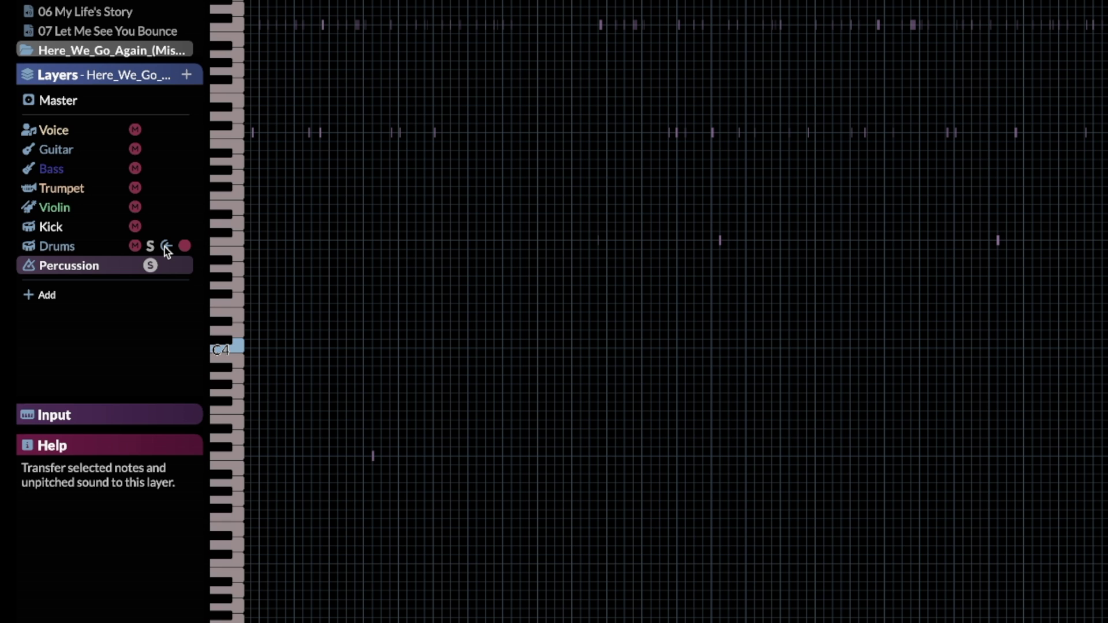
click(67, 266)
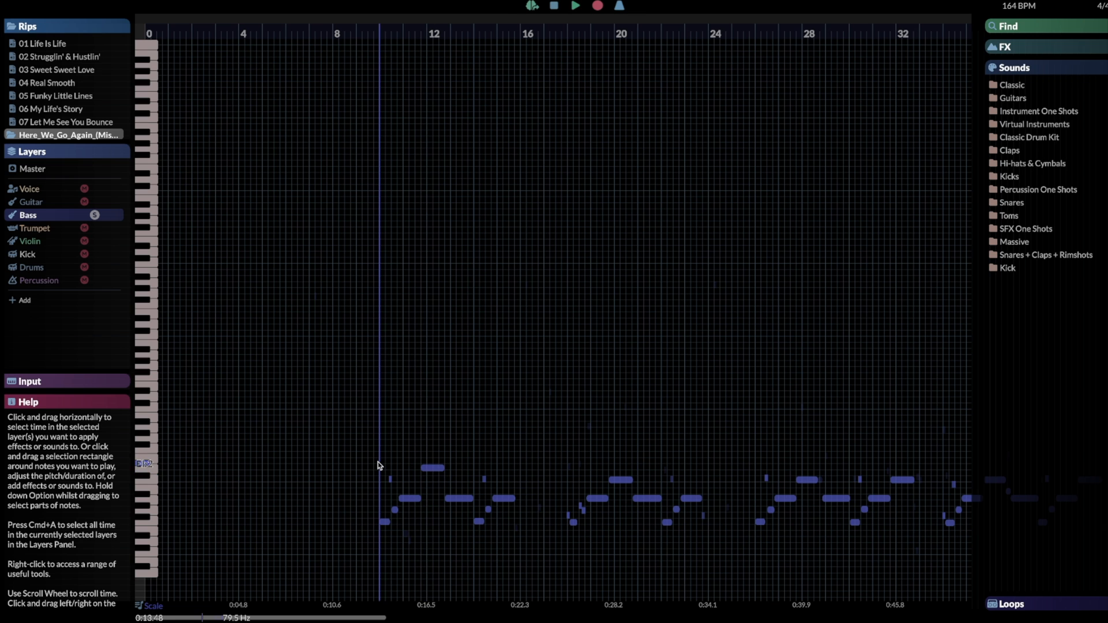
Start playback to hear the soloed Bass layer's notes alone.
click(577, 7)
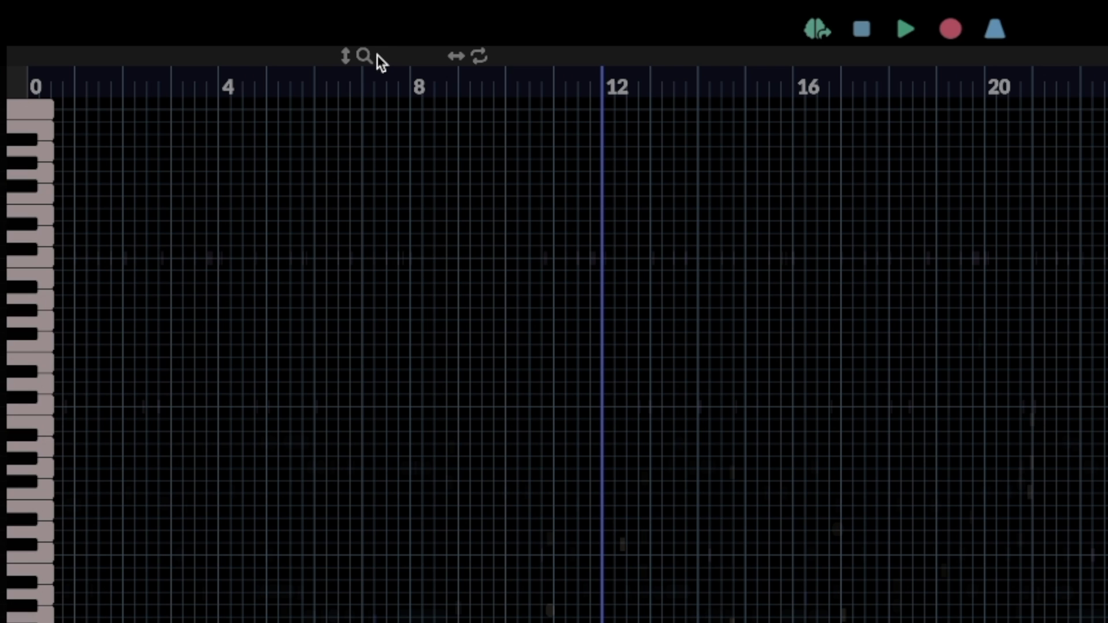
mouse_move(368, 69)
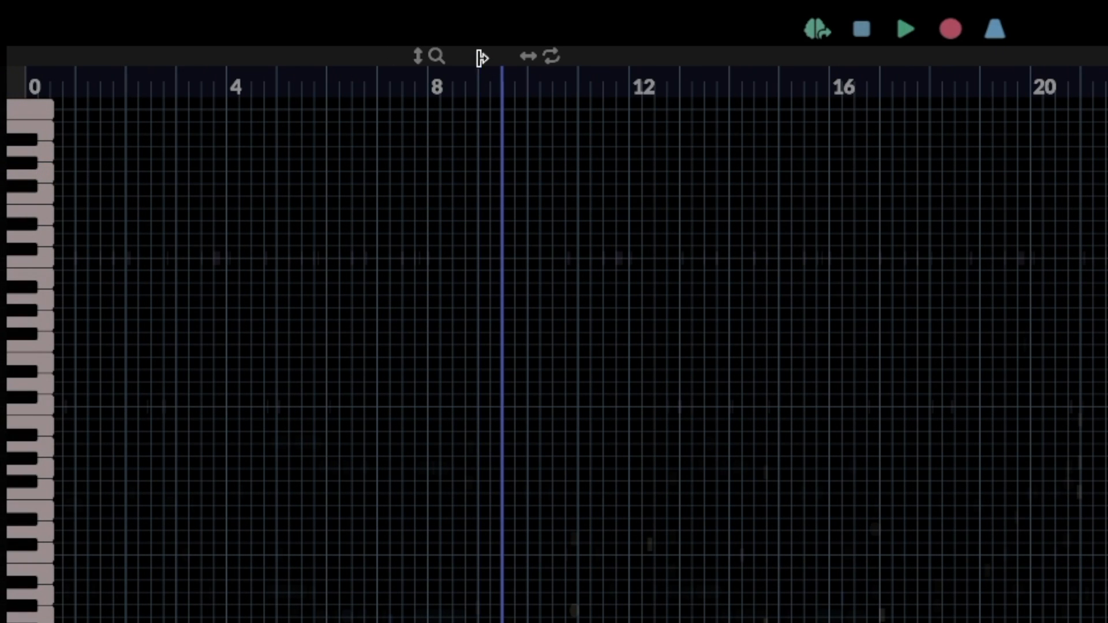
Drag the playhead on the ruler back to around bar 9.
drag(479, 62, 775, 62)
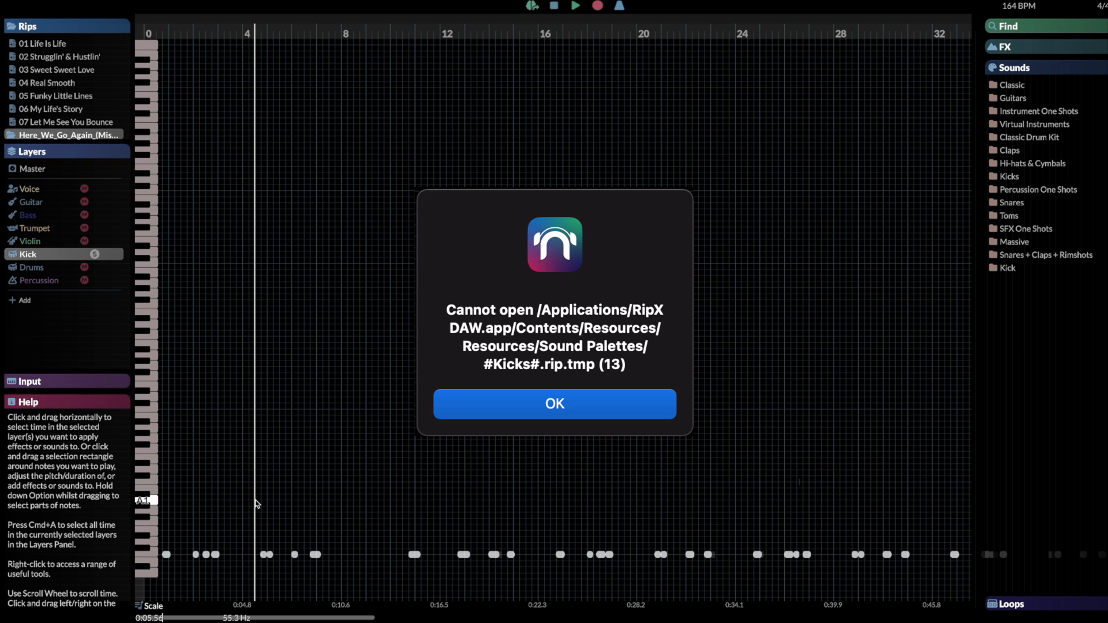
Dismiss the file error messages, leaving the soloed Kick layer ready for editing.
click(554, 404)
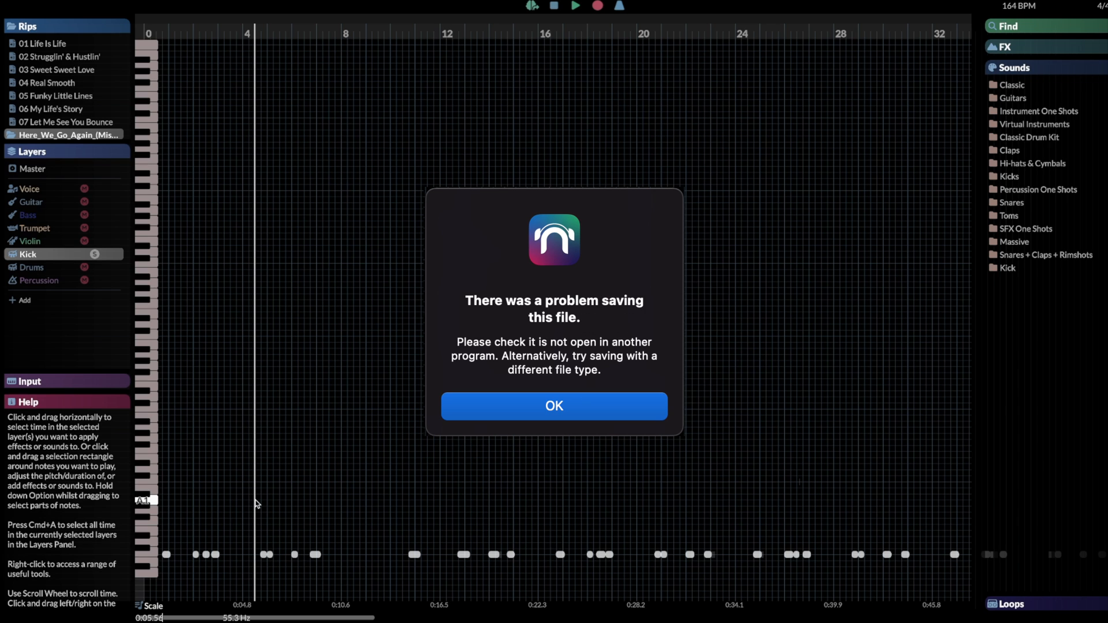
click(554, 406)
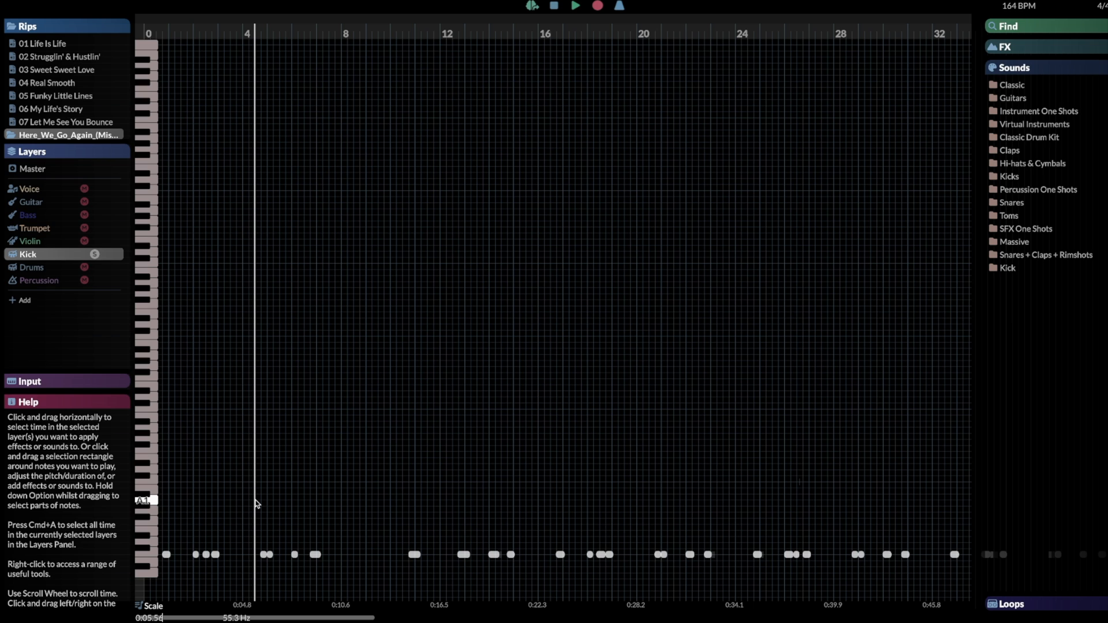
mouse_move(117, 424)
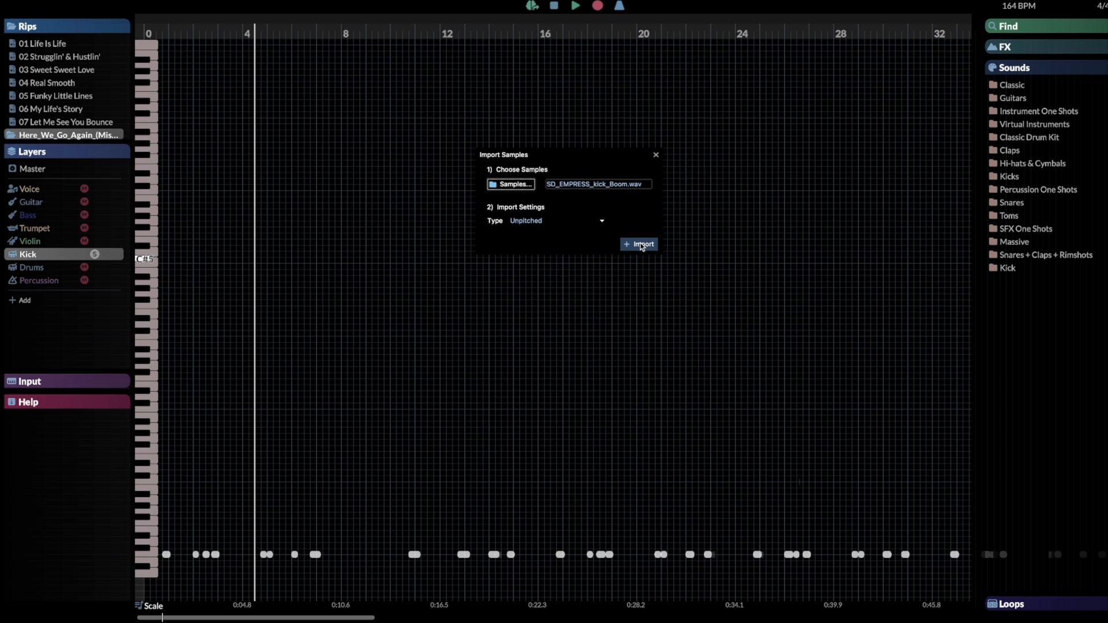
Import the unpitched kick .wav and give the Kick layer the SD_CAICOS_kick_gut sound.
click(639, 245)
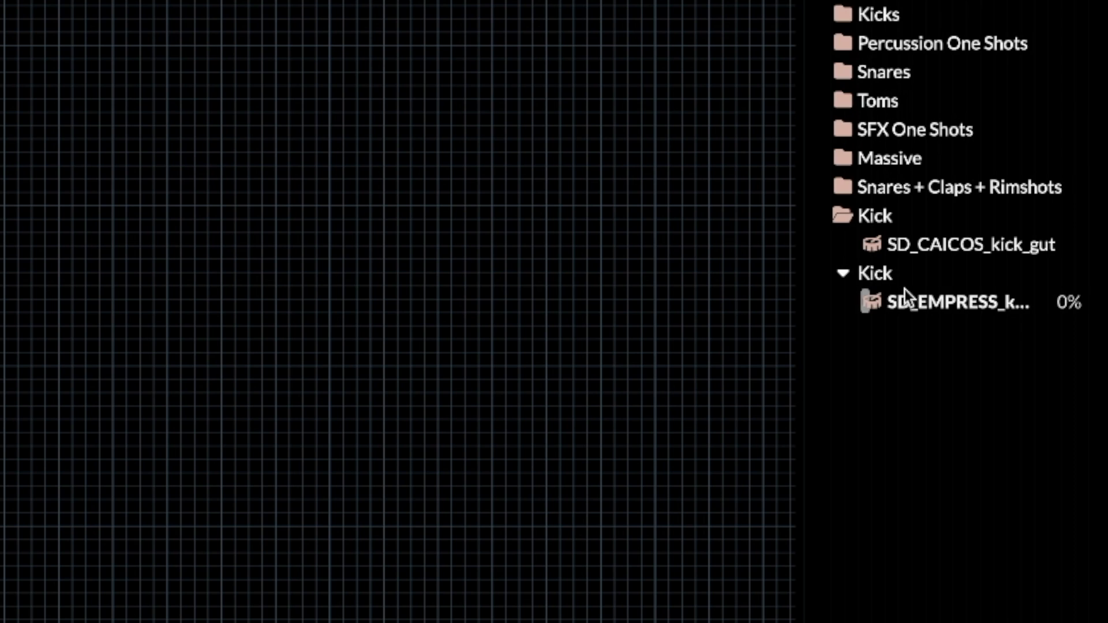
click(946, 303)
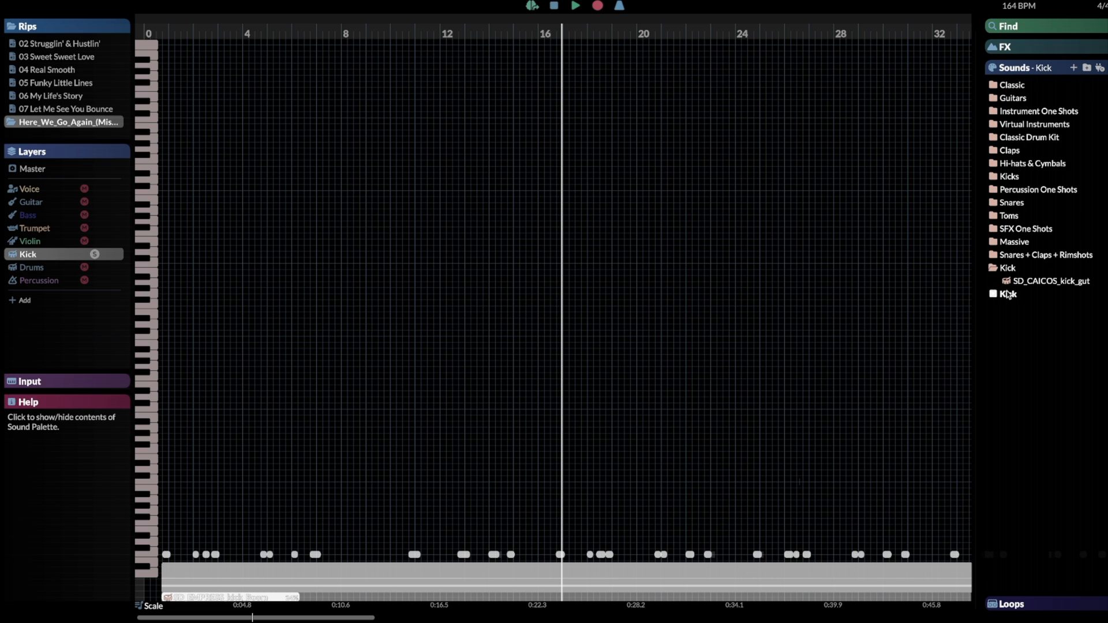
click(576, 8)
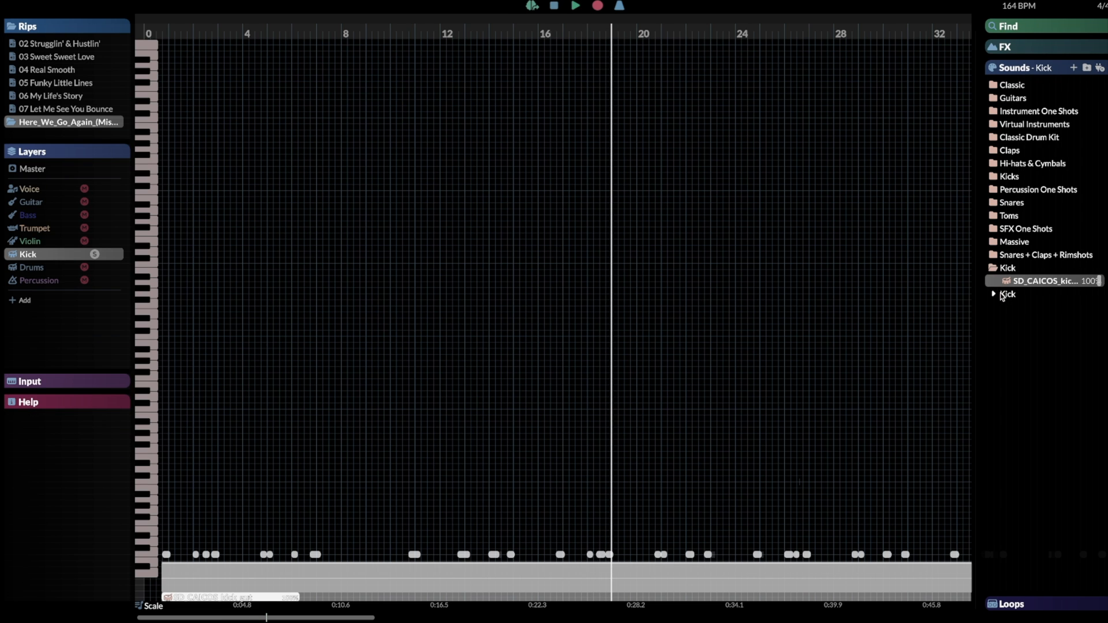
click(577, 7)
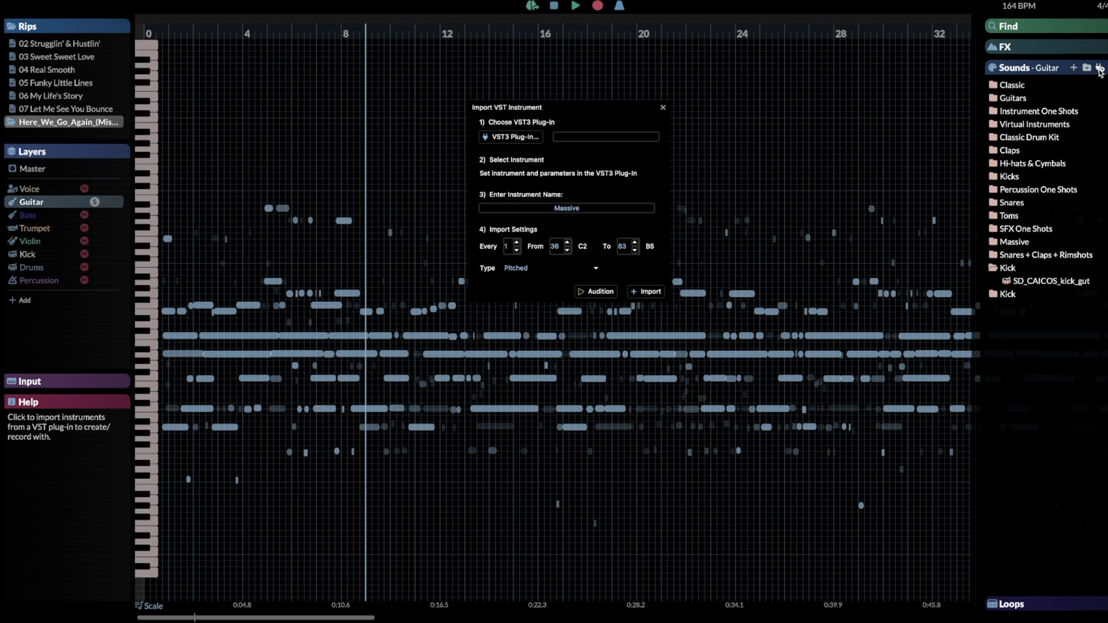
Pick Massive.vst3, audition it, and import it as a pitched instrument named Massive.
click(510, 136)
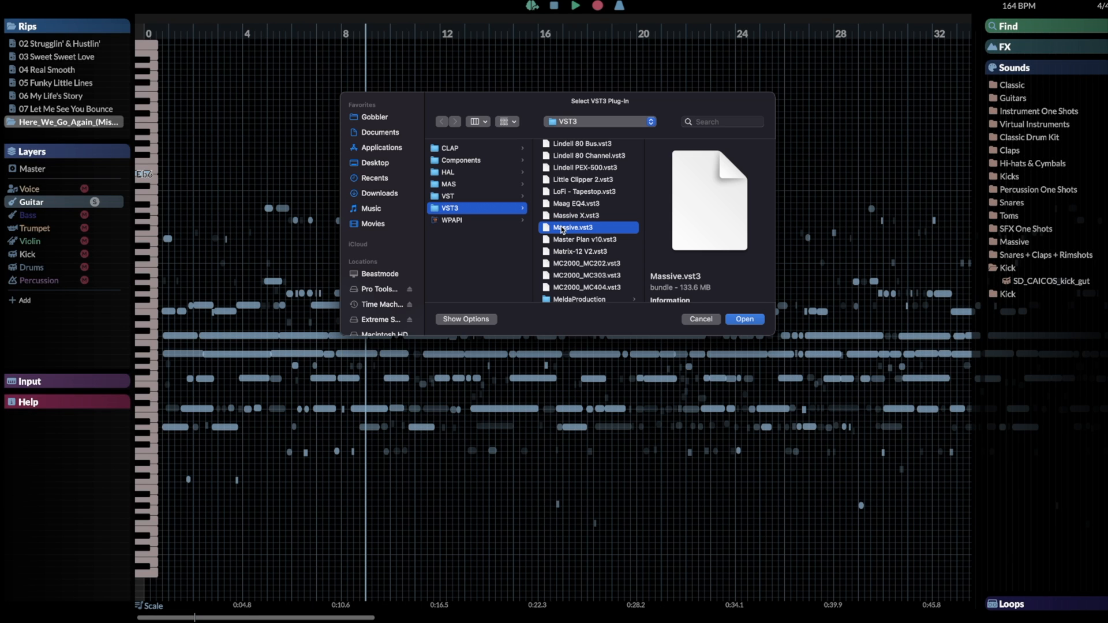
click(745, 318)
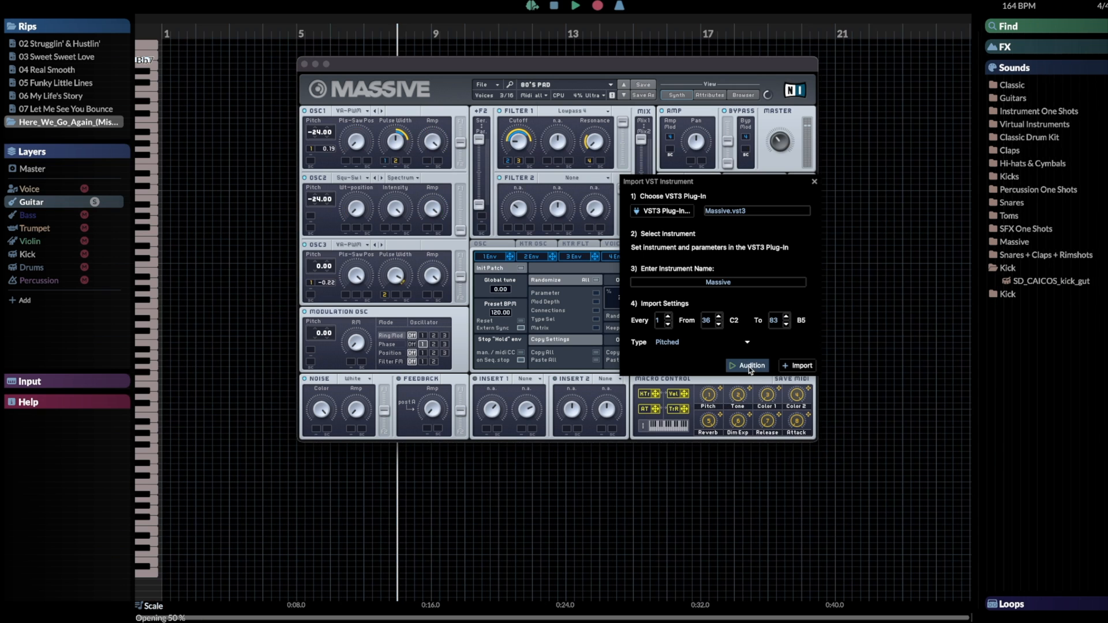
click(747, 365)
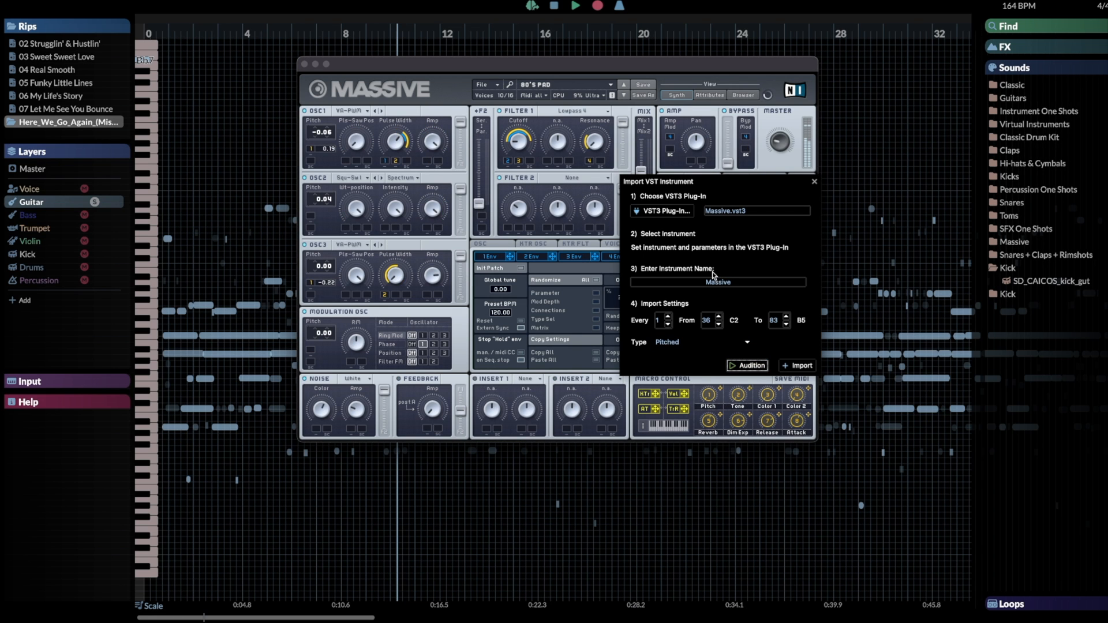
click(796, 365)
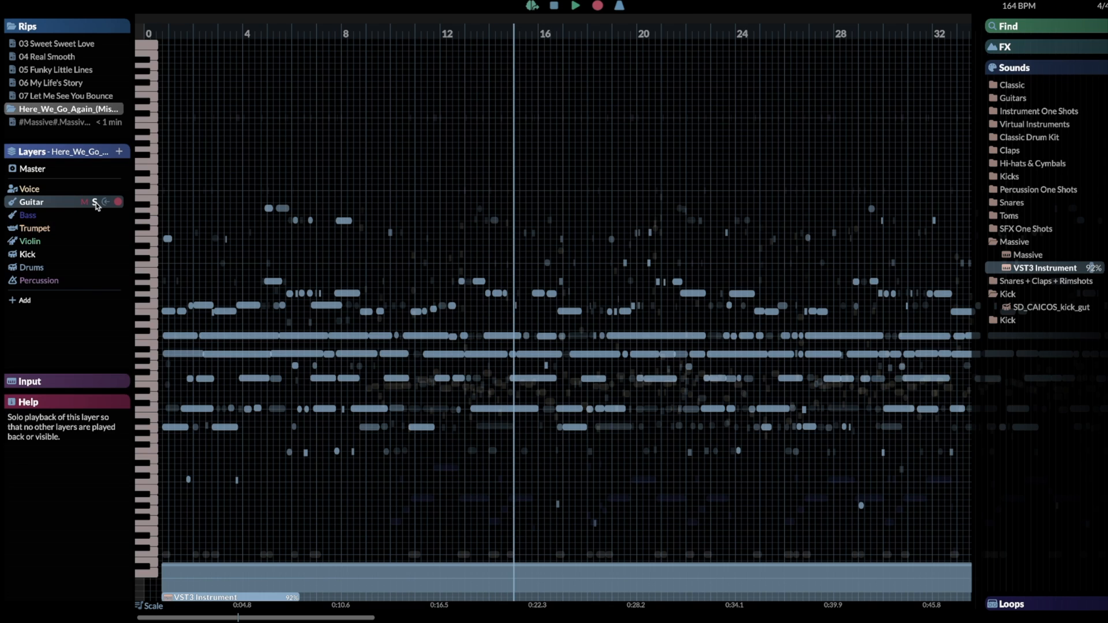
Expand the Add menu in the Layers panel to show Voice, Hi-Hat and Backing Vocal layer types.
click(577, 7)
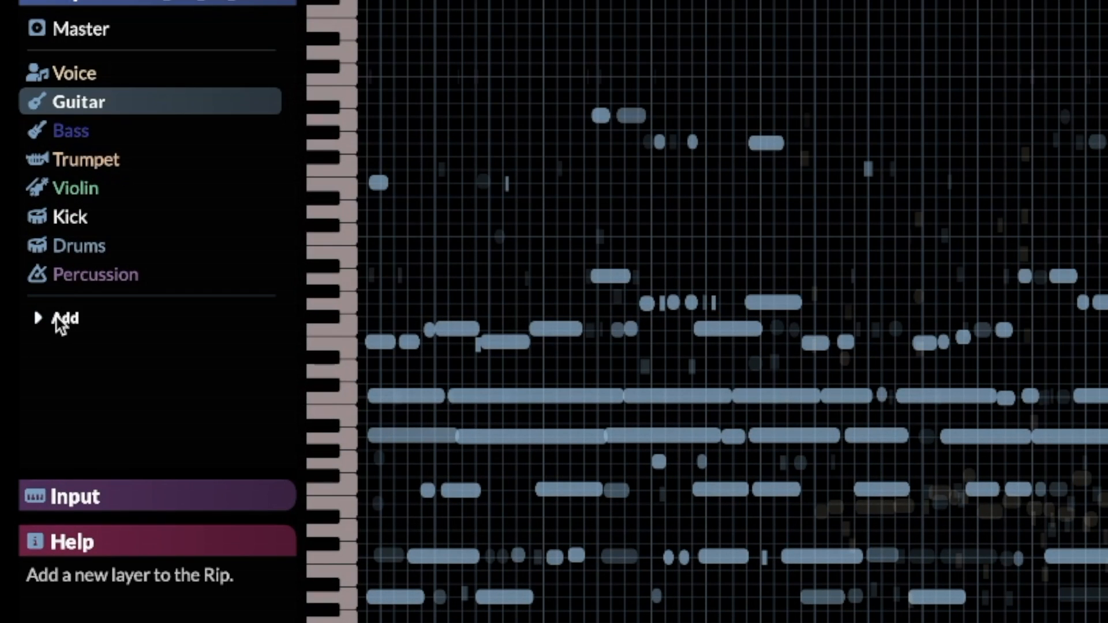
click(62, 318)
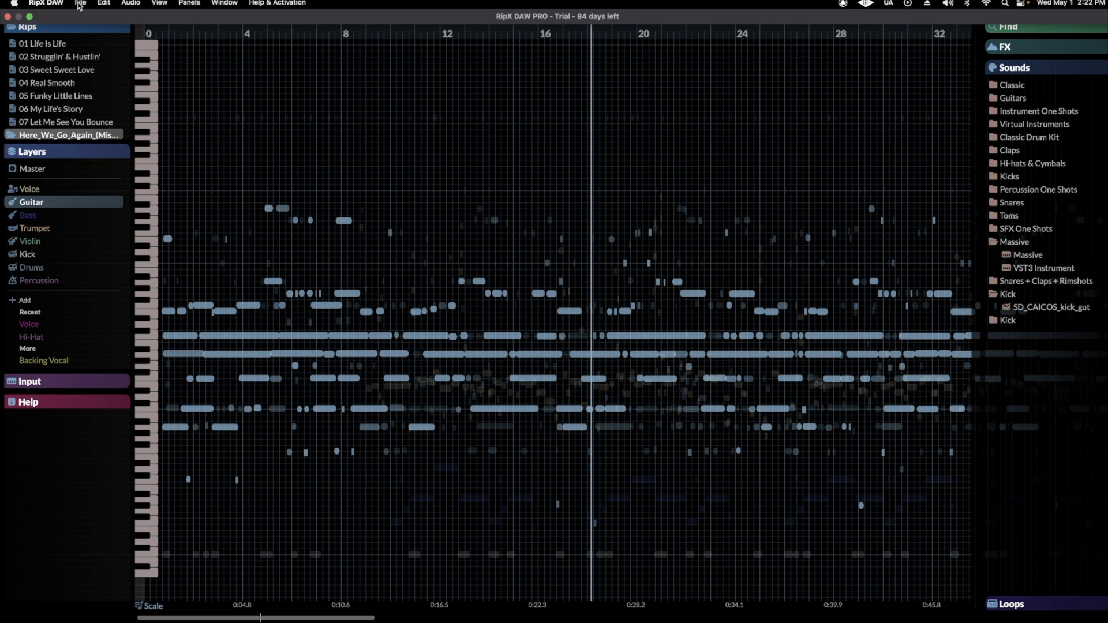
Configure File > Export for the full rip as separate layer files in 32-bit WAV.
click(81, 5)
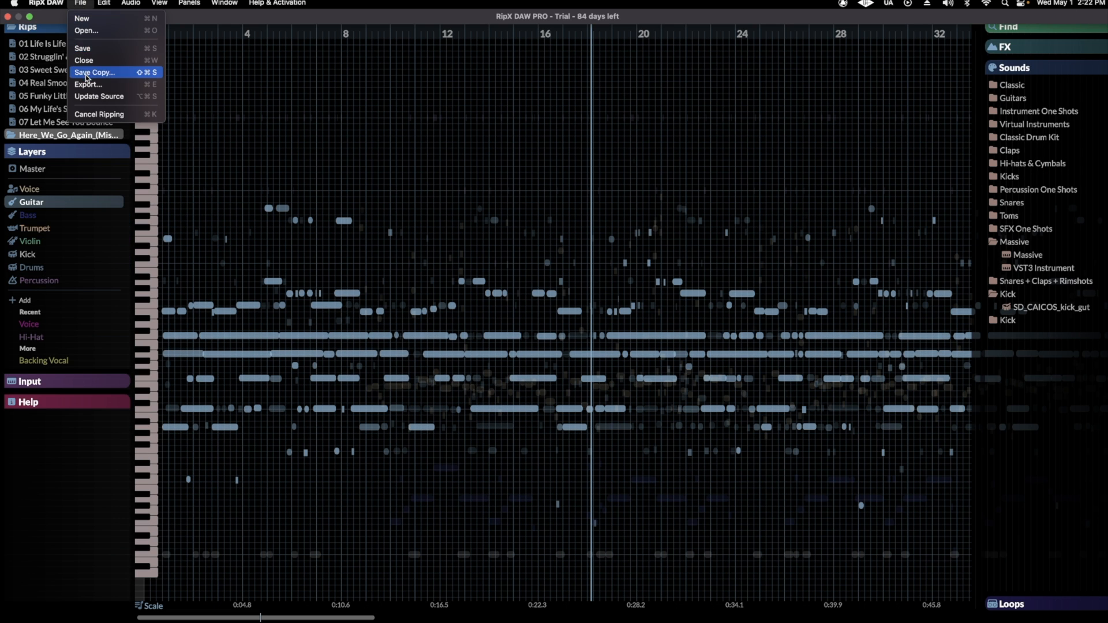
click(89, 84)
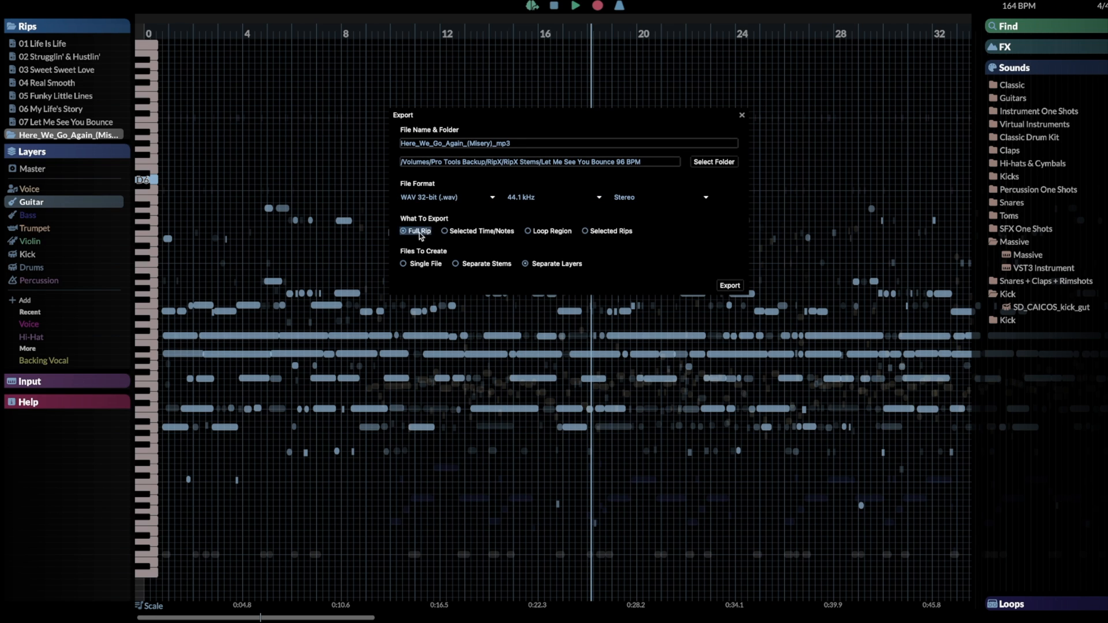
mouse_move(543, 271)
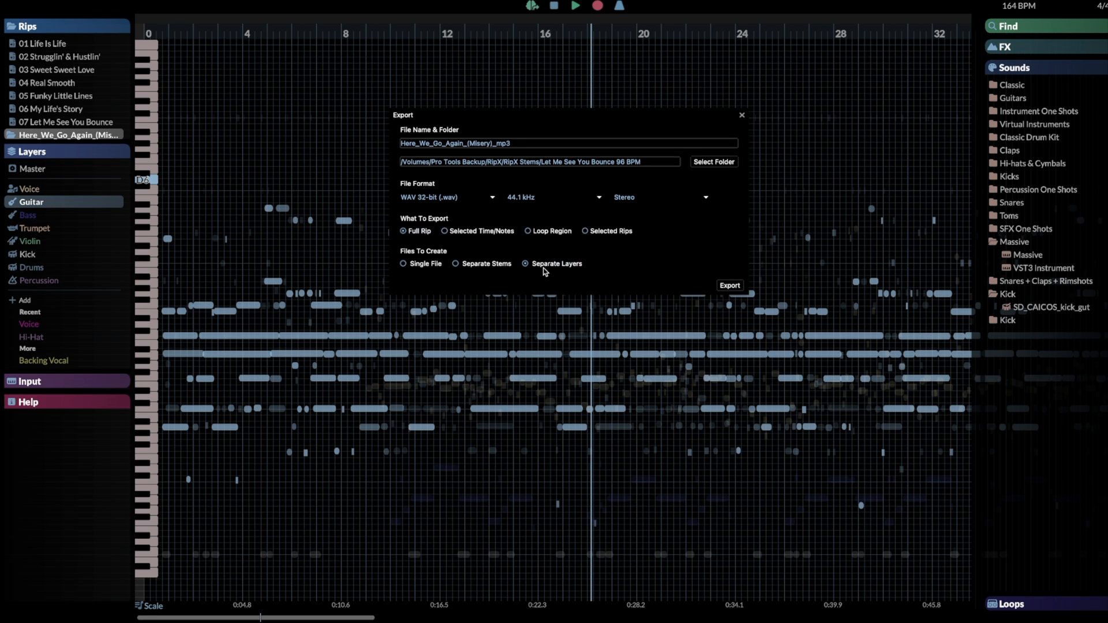
click(525, 263)
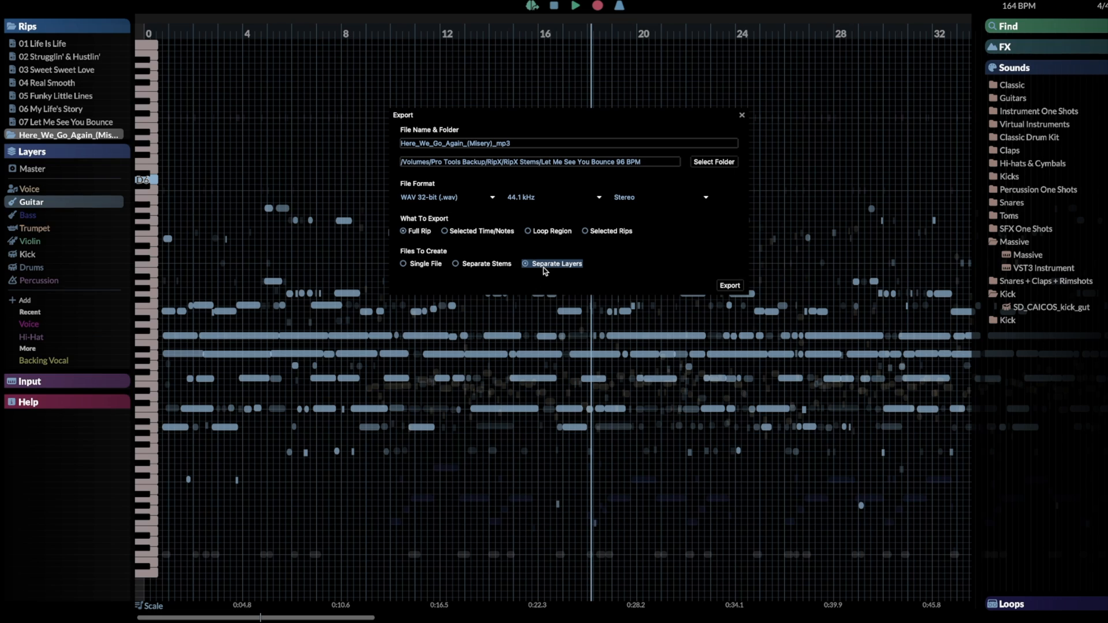